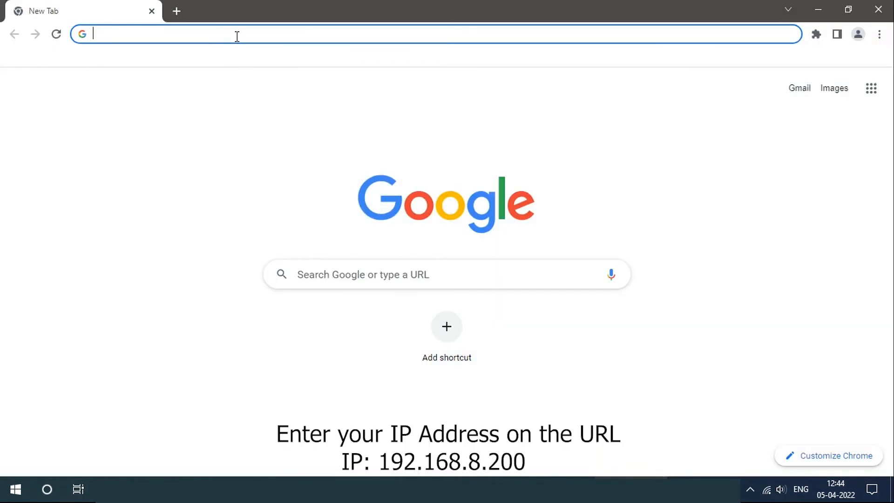
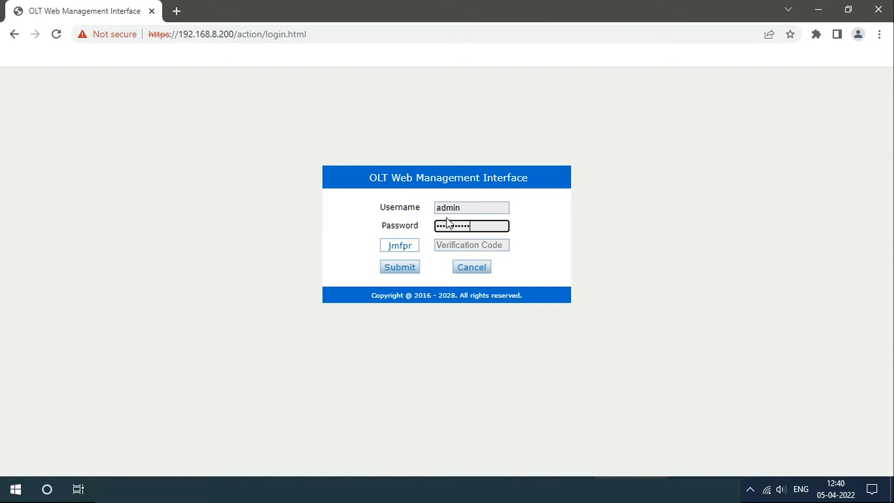
- Navigate Chrome to the OLT login page at 192.168.8.200
{"action": "left_click", "coordinate": [471, 245]}
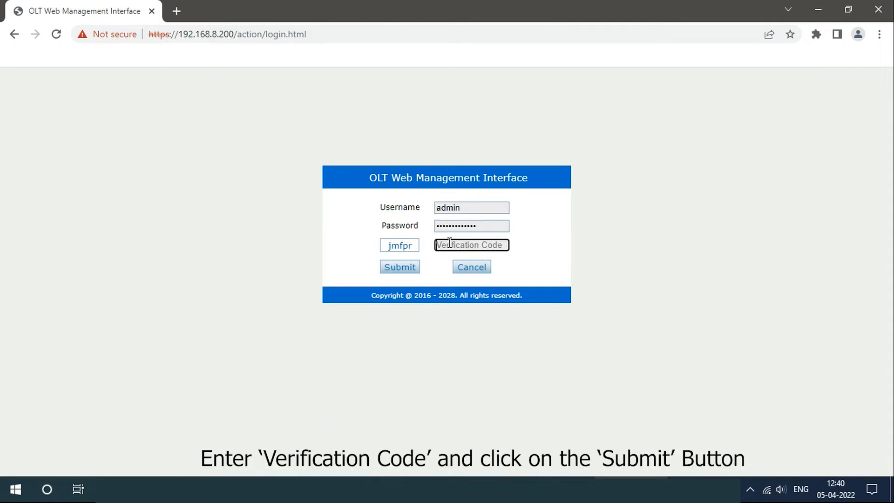
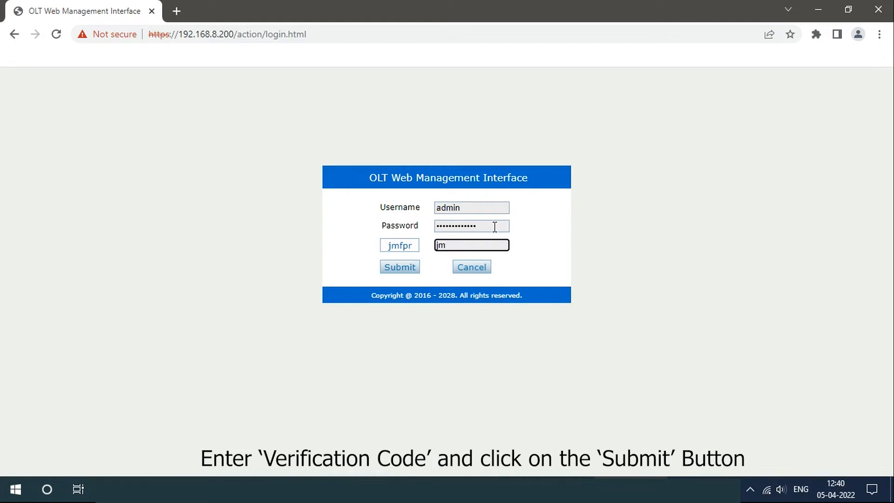
{"action": "left_click", "coordinate": [399, 267]}
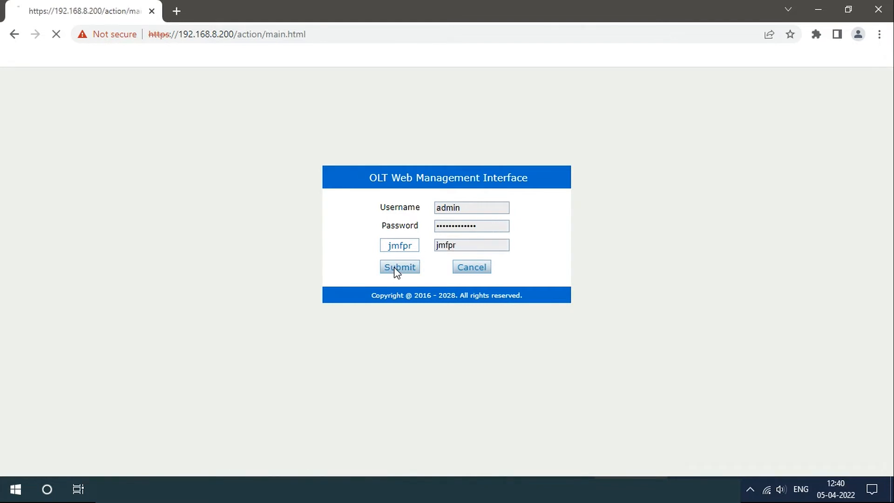
- Load the OLT main page showing device status and basic information
{"action": "left_click", "coordinate": [400, 267]}
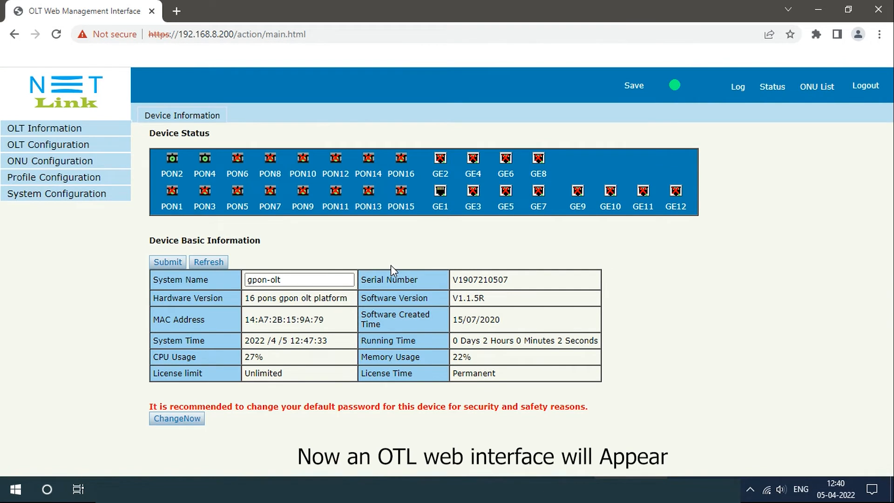
{"action": "mouse_move", "coordinate": [375, 270]}
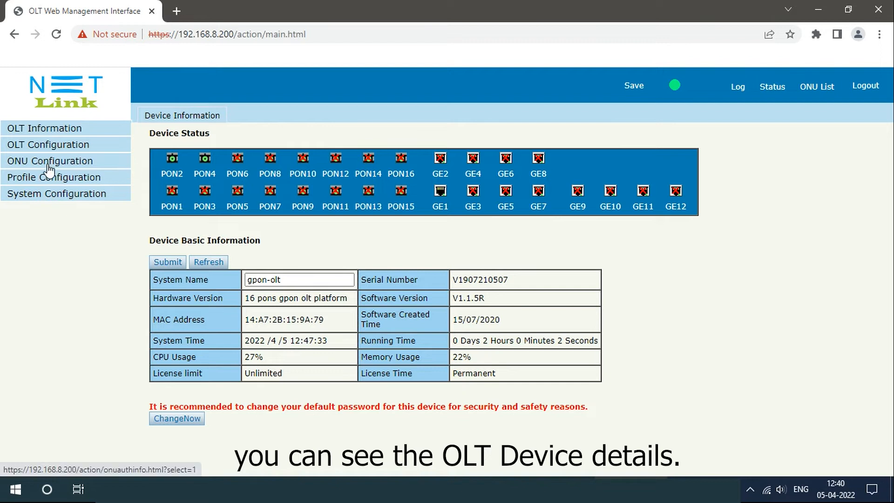
- In ONU AuthList, switch to port PON2 and open the config for ONU GPON0/2:2
{"action": "left_click", "coordinate": [49, 161]}
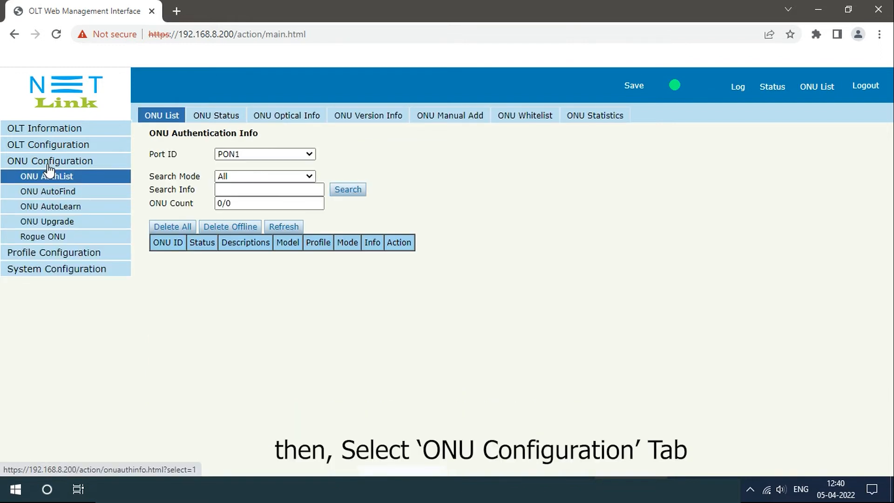
{"action": "left_click", "coordinate": [47, 176]}
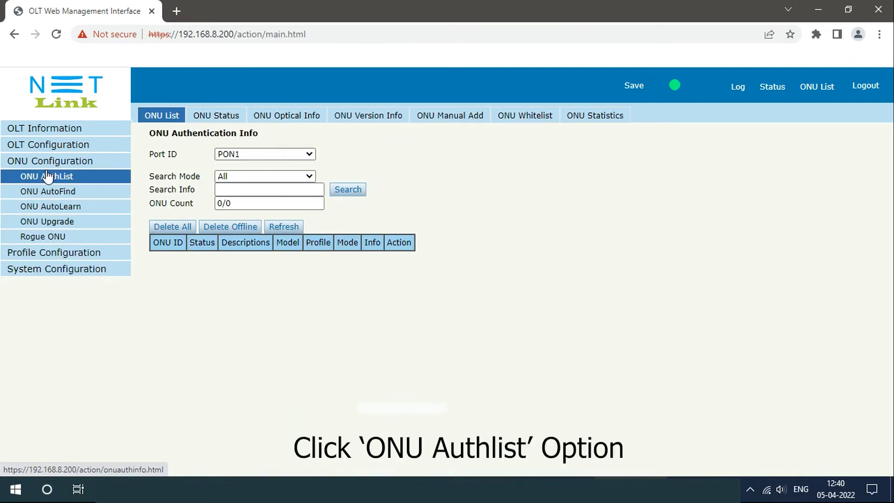
{"action": "left_click", "coordinate": [47, 179]}
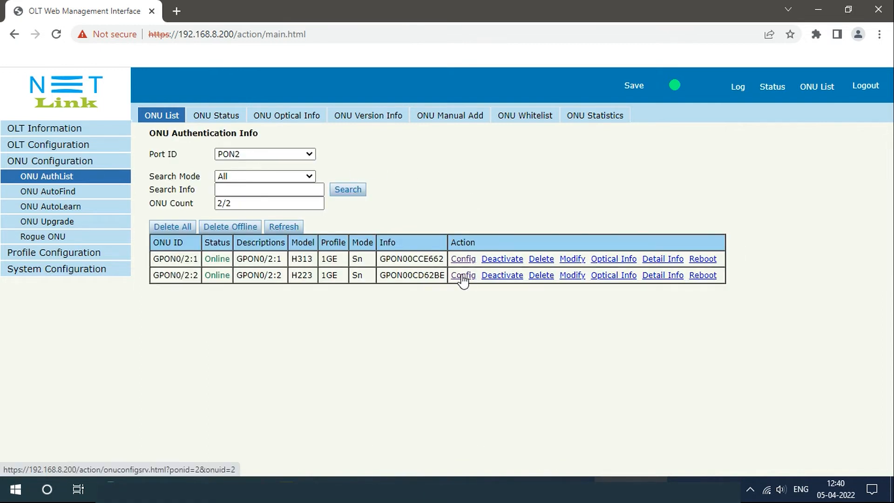
{"action": "left_click", "coordinate": [462, 275]}
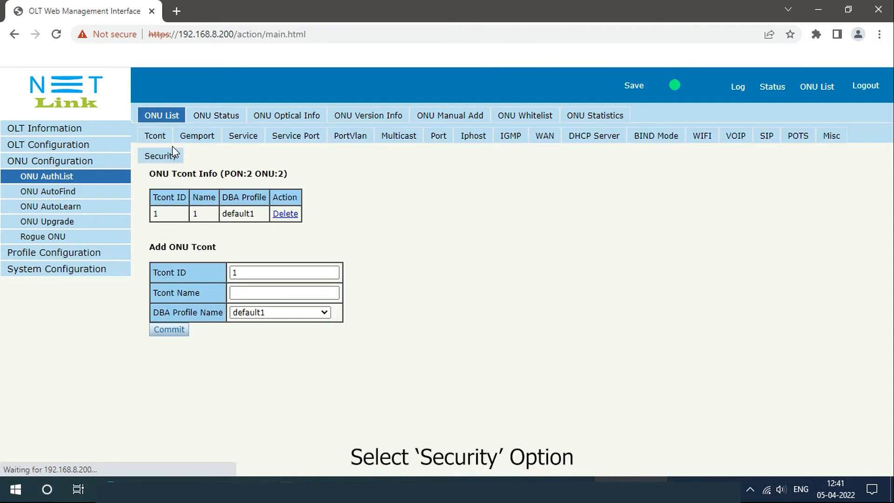
{"action": "left_click", "coordinate": [161, 155]}
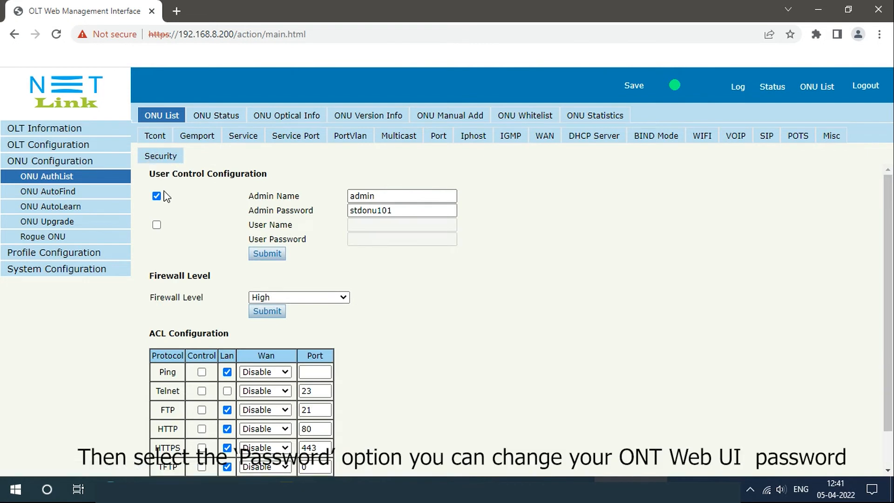
{"action": "left_click", "coordinate": [402, 210]}
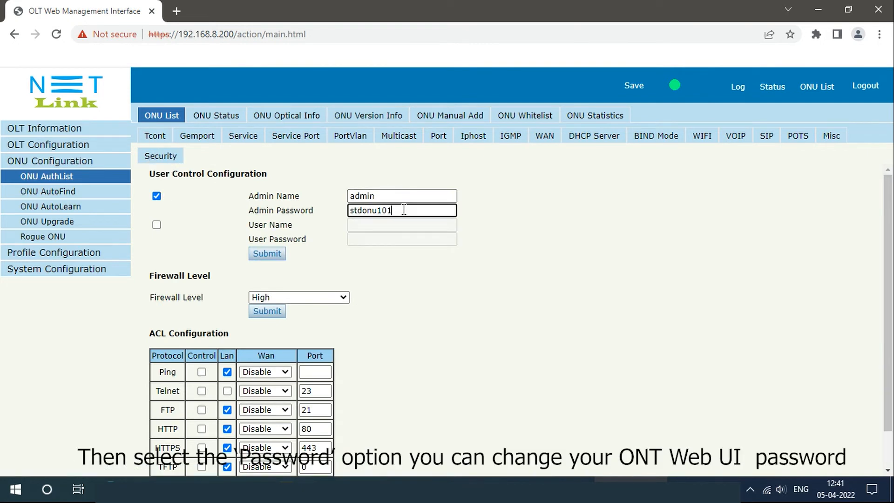
{"action": "key", "text": "Backspace"}
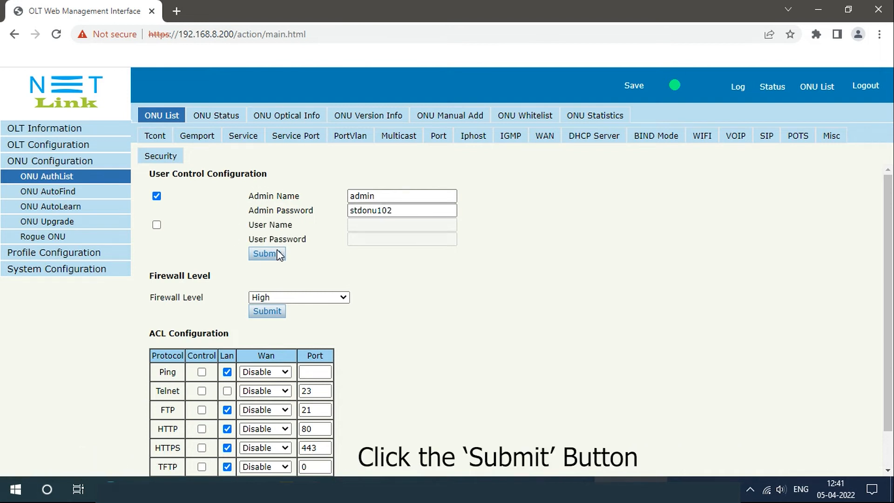
{"action": "left_click", "coordinate": [266, 253]}
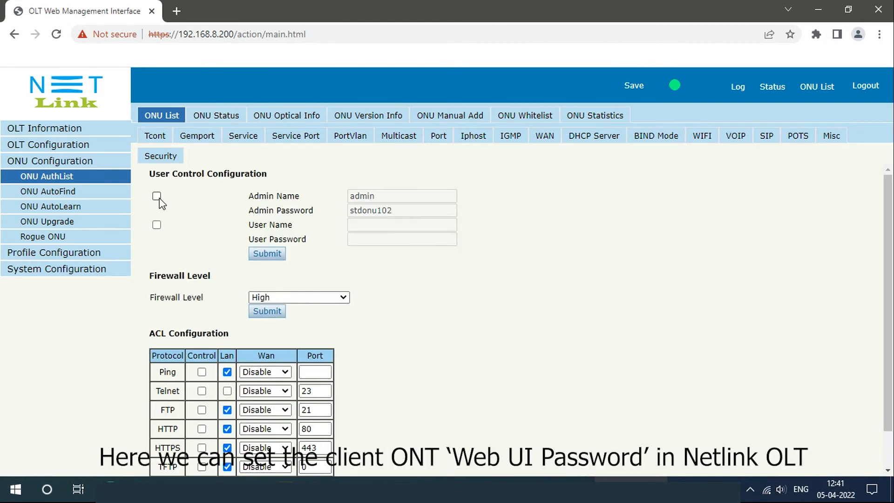
{"action": "mouse_move", "coordinate": [865, 86]}
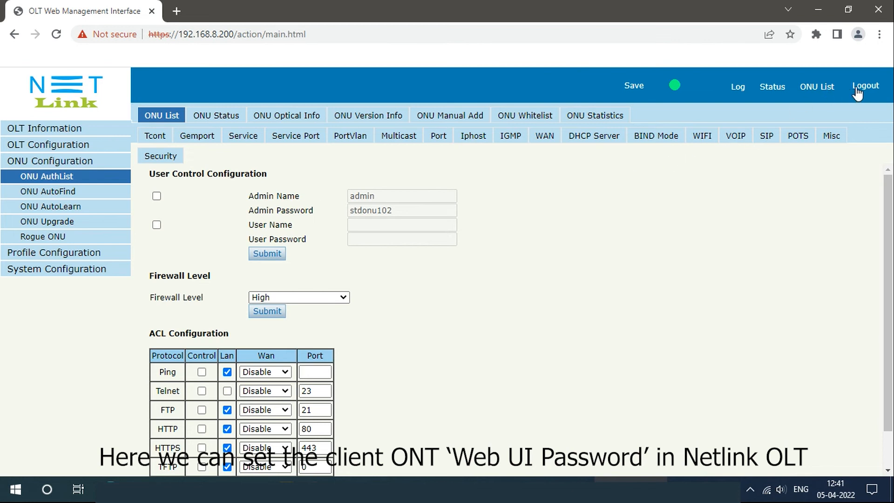